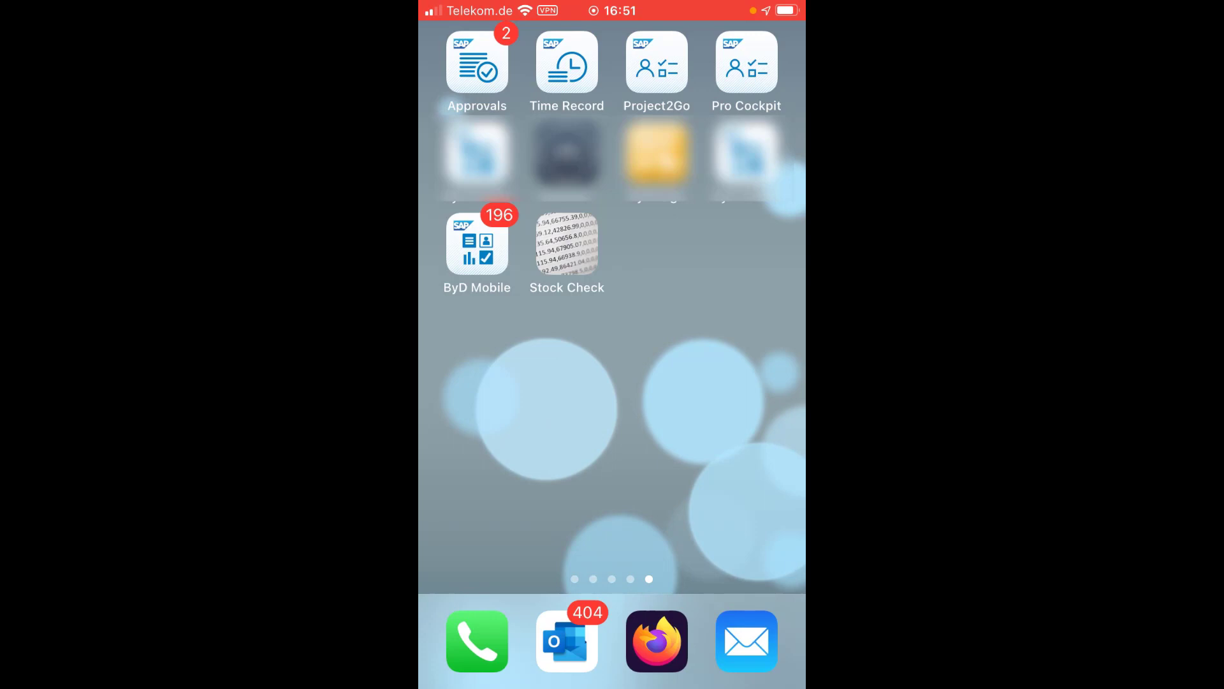
Launch ByD Mobile and show the launchpad Home tiles with Manager Approvals (196 open tasks)
left_click(477, 242)
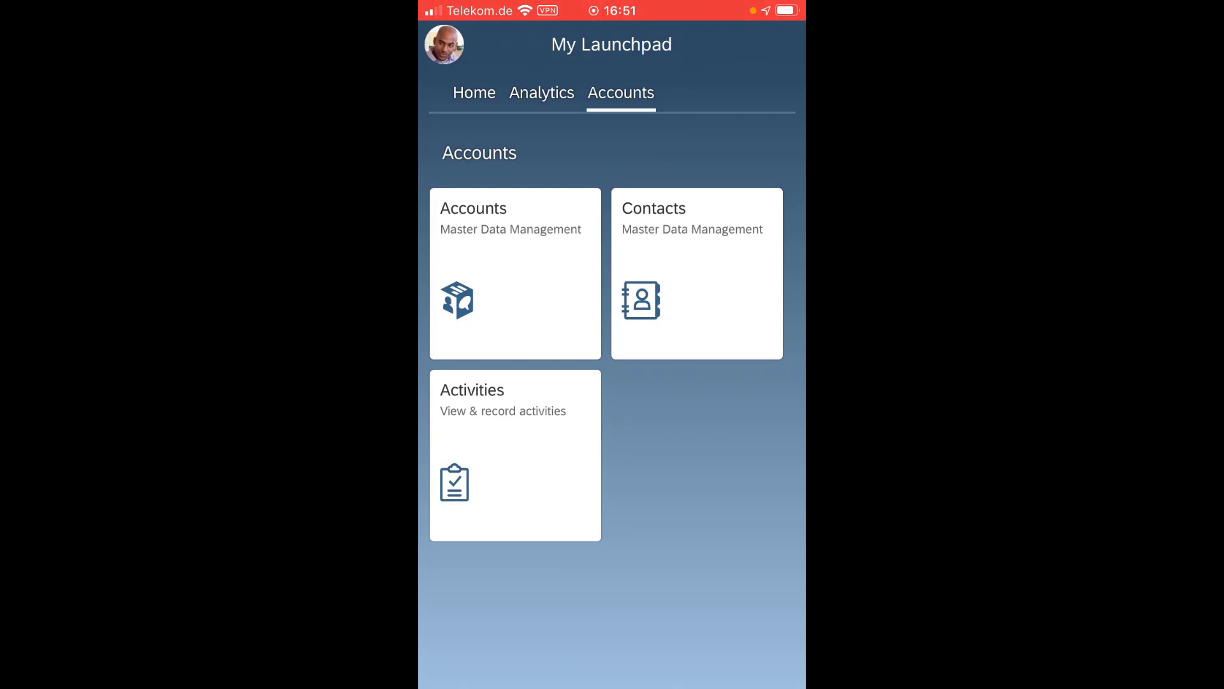
left_click(475, 93)
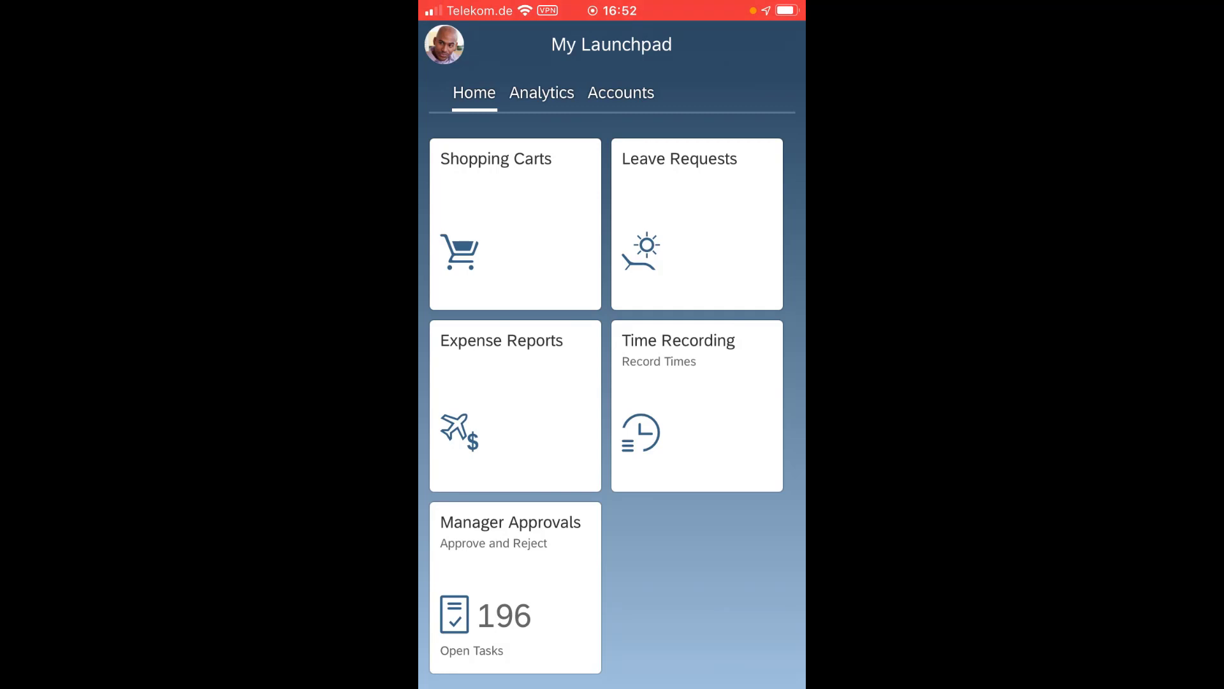
Handle the pending Leave Requests in Manager Approvals, then return to the launchpad
left_click(514, 587)
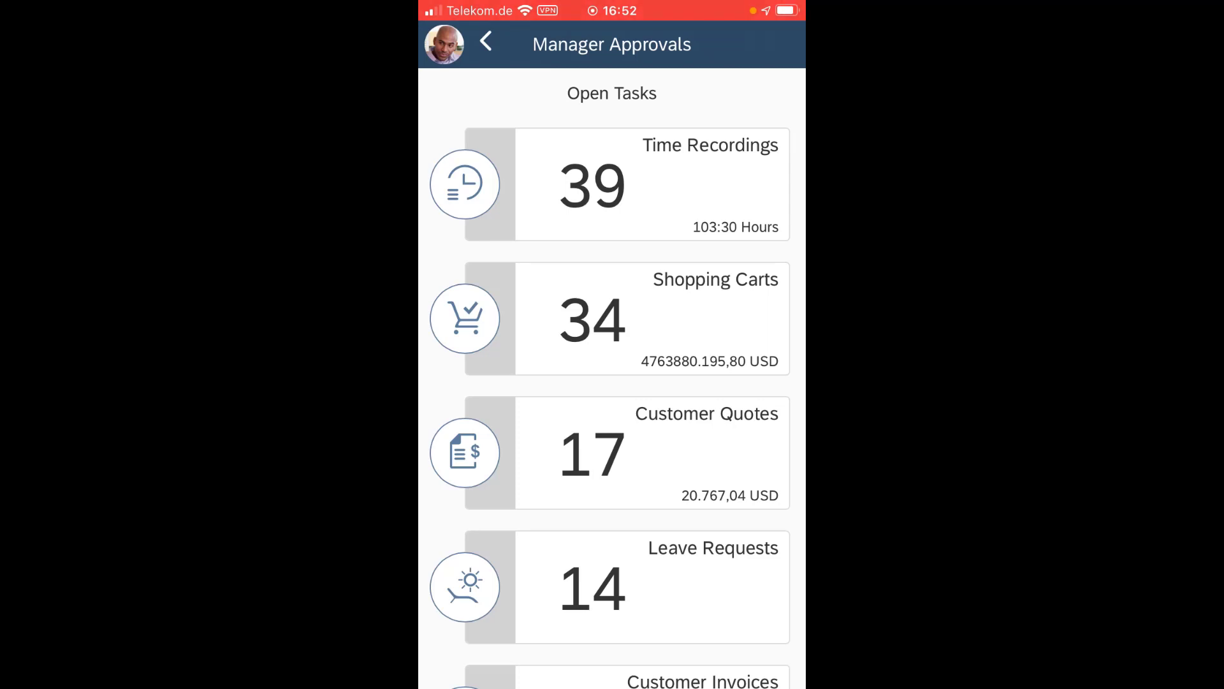
left_click(611, 586)
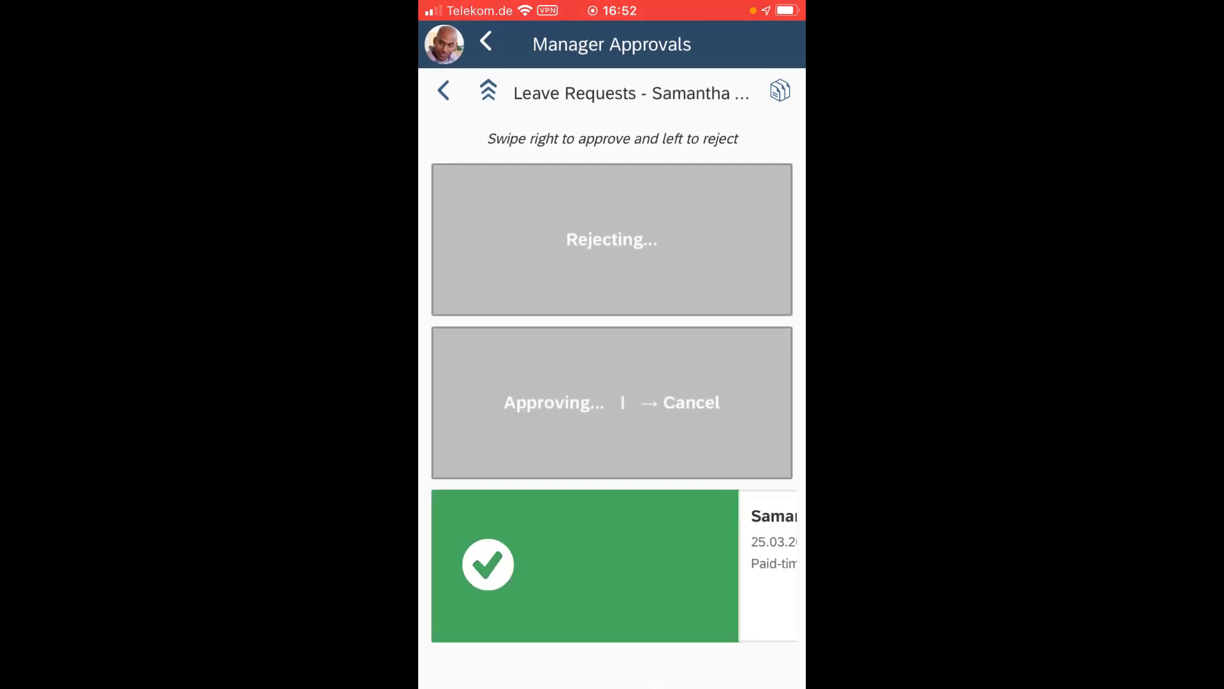
left_click(443, 91)
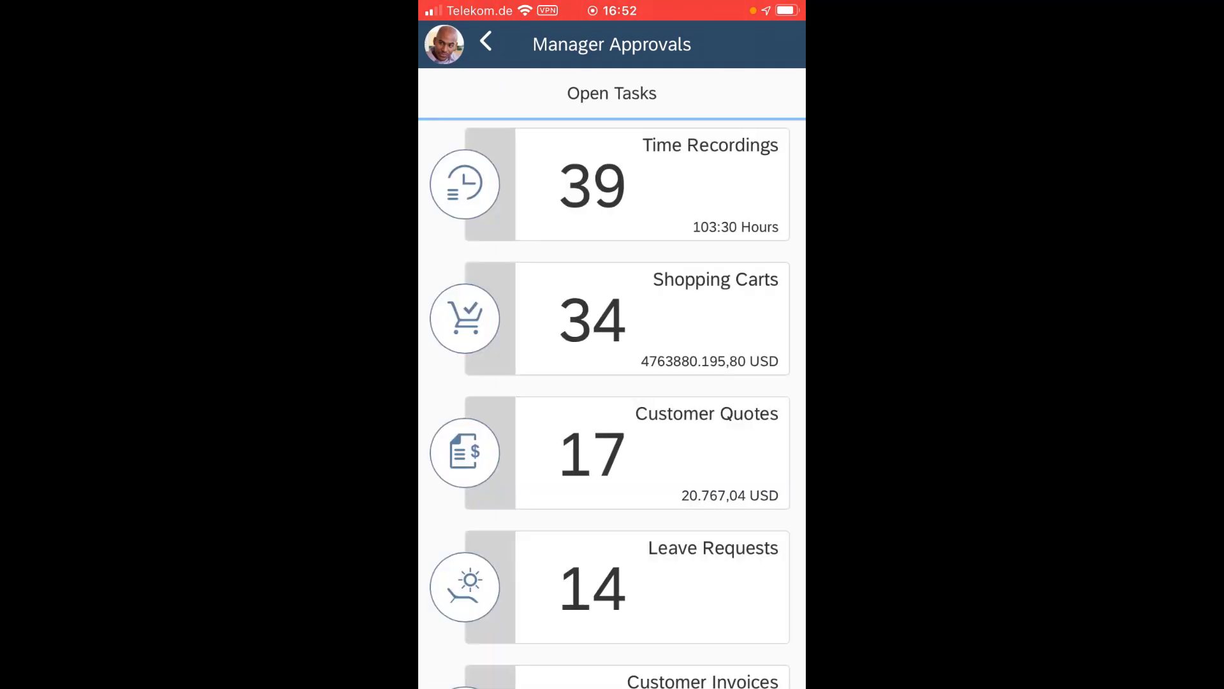
left_click(485, 42)
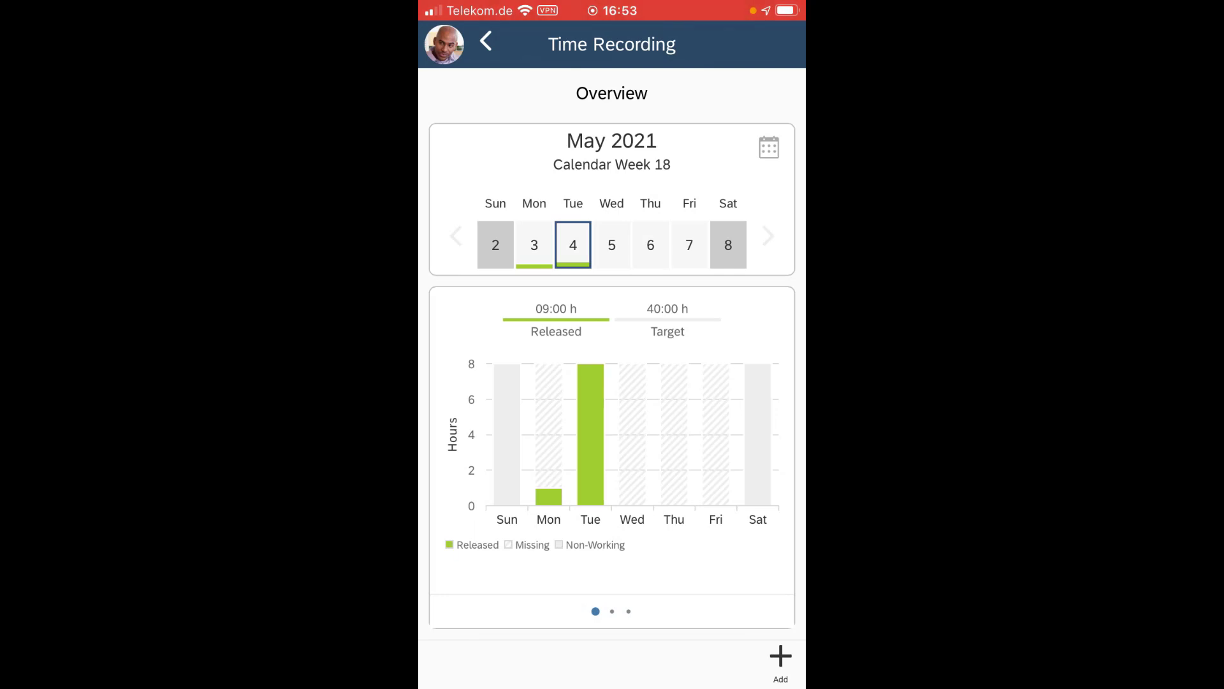
Scroll the week 18 overview to reach Monday 03.05.2021's recorded times
scroll("left", 3)
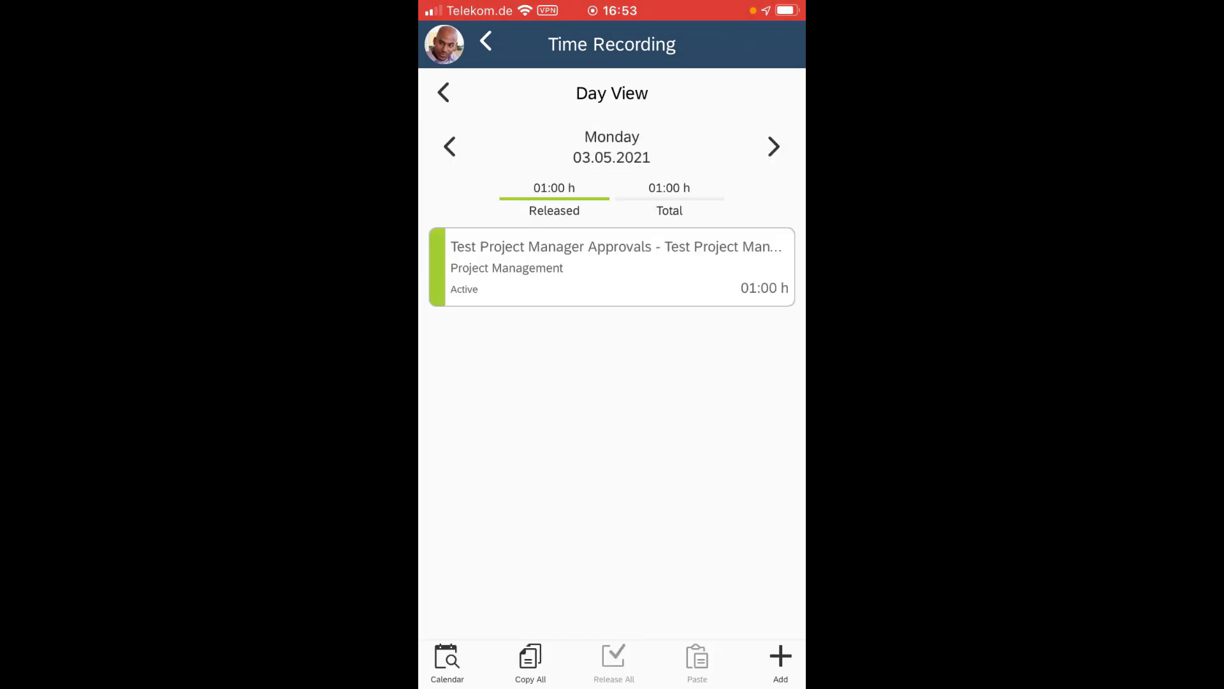
Navigate Day View to Wednesday 05.05.2021 and add a new time entry
left_click(773, 147)
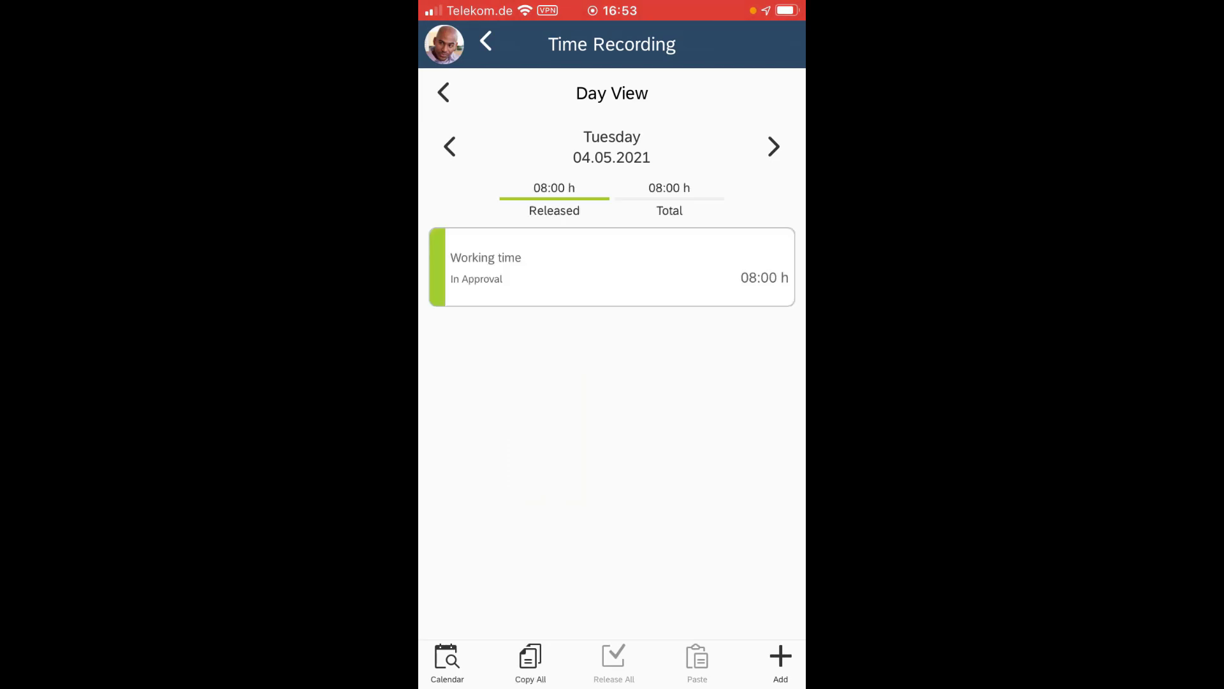
left_click(772, 146)
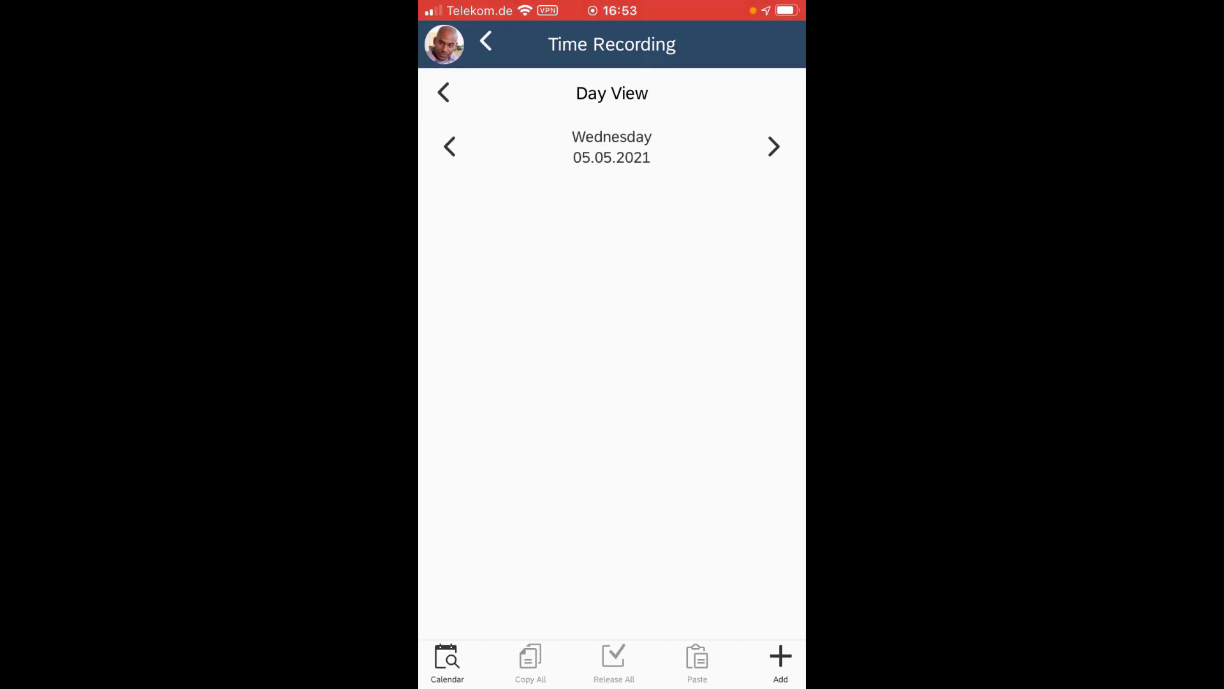
left_click(773, 145)
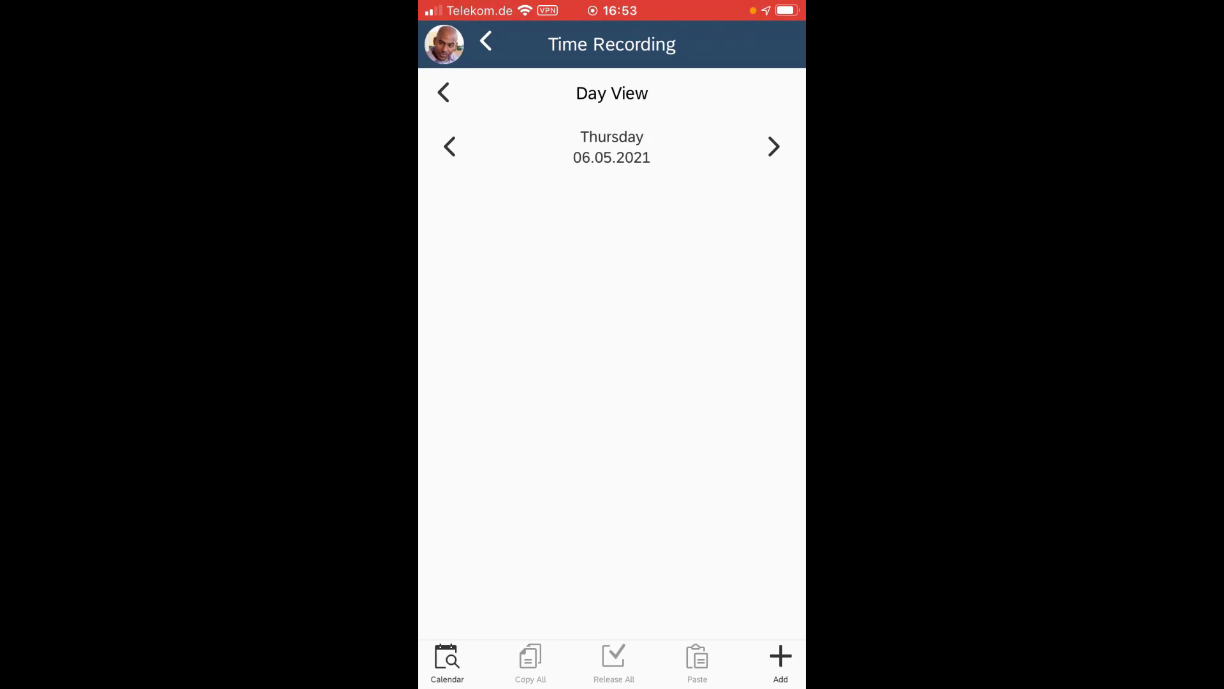
left_click(448, 147)
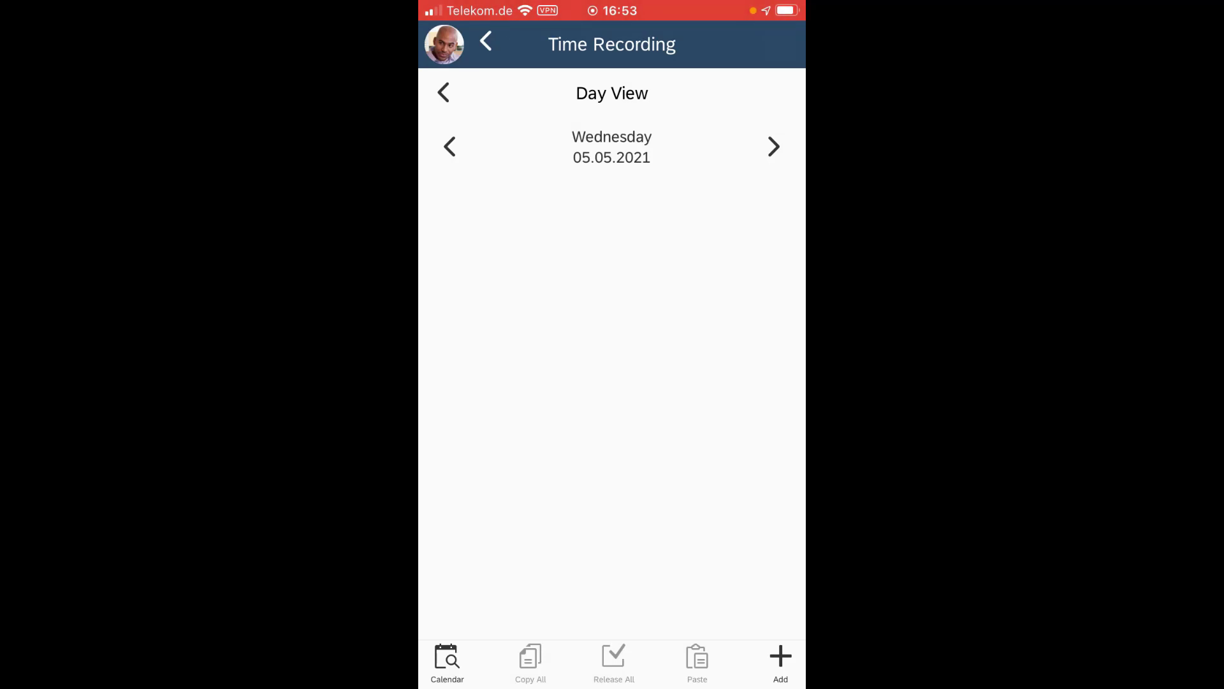
left_click(446, 662)
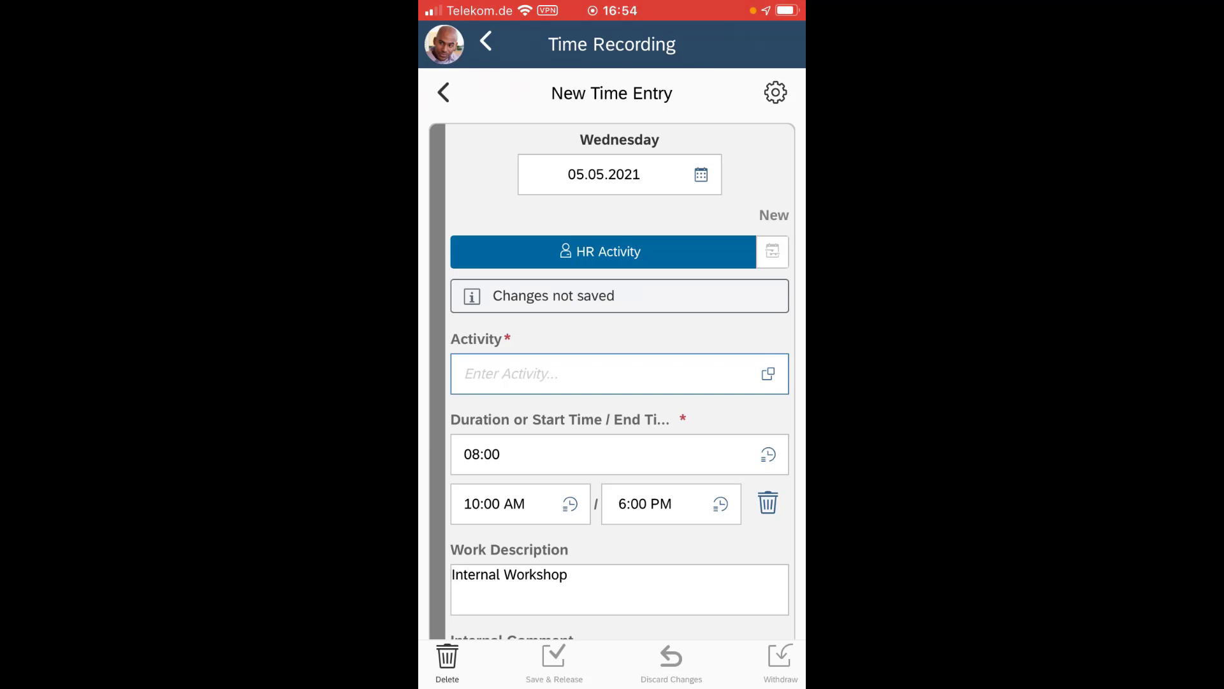
Book the entry to project COC17 'project without approval', activity Consultancy, and save & release it
left_click(772, 252)
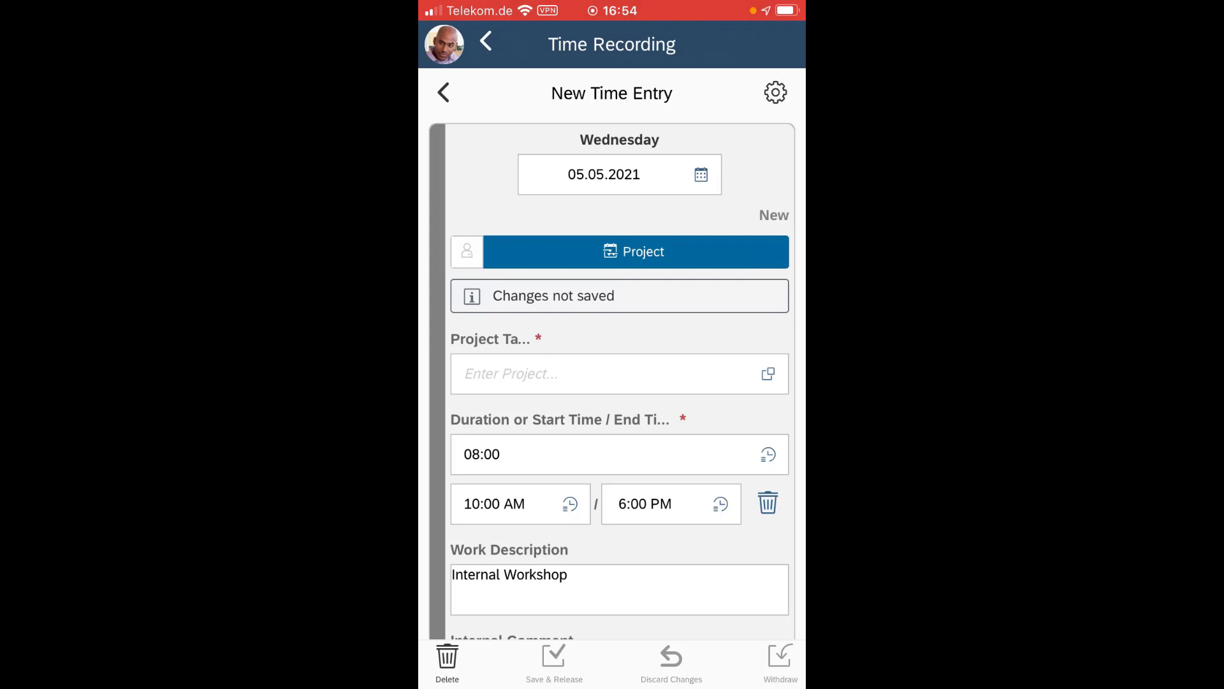
left_click(619, 251)
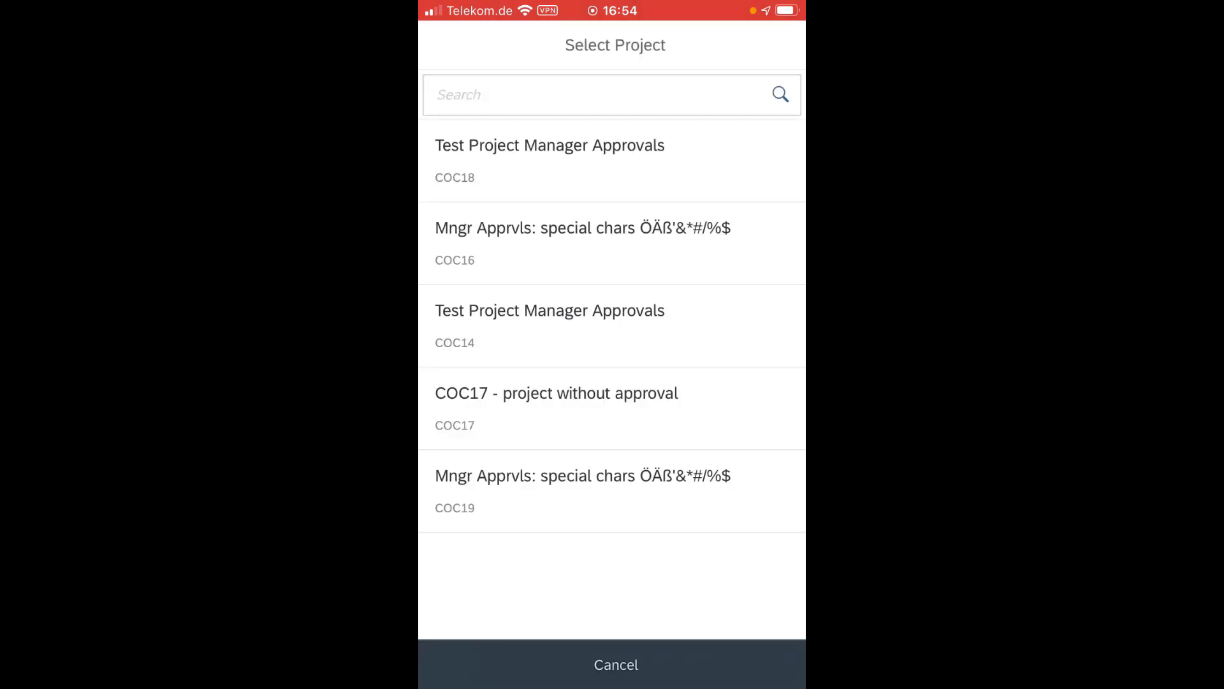
left_click(556, 408)
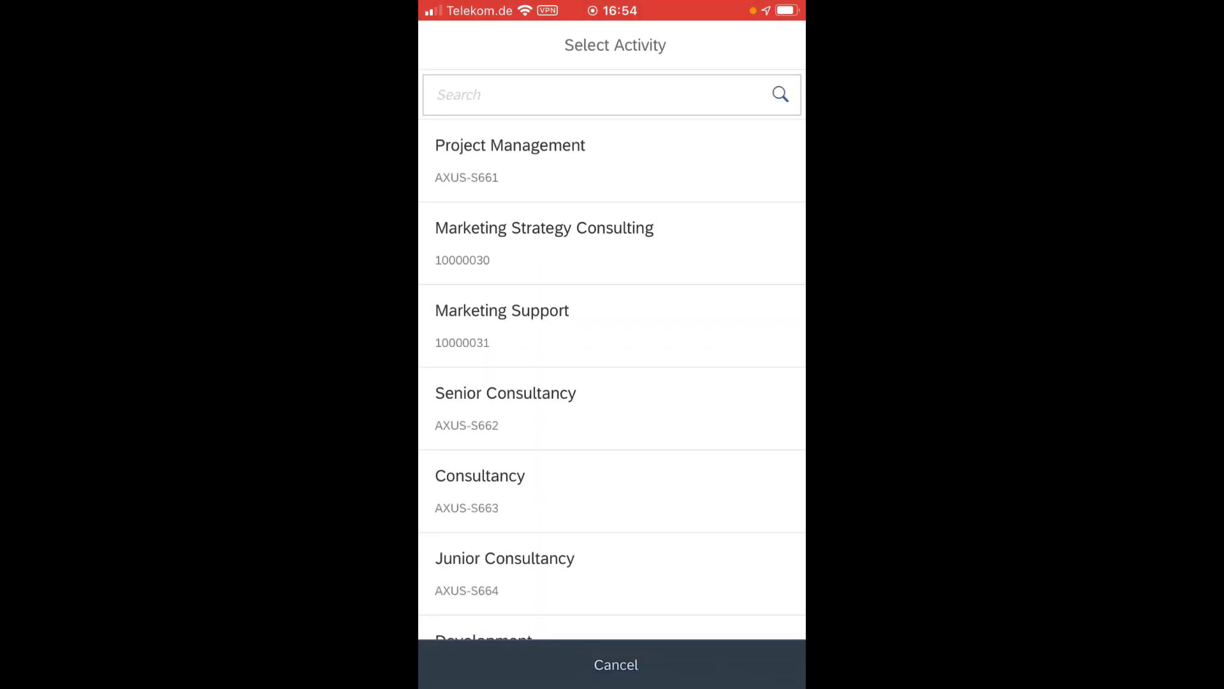
left_click(481, 476)
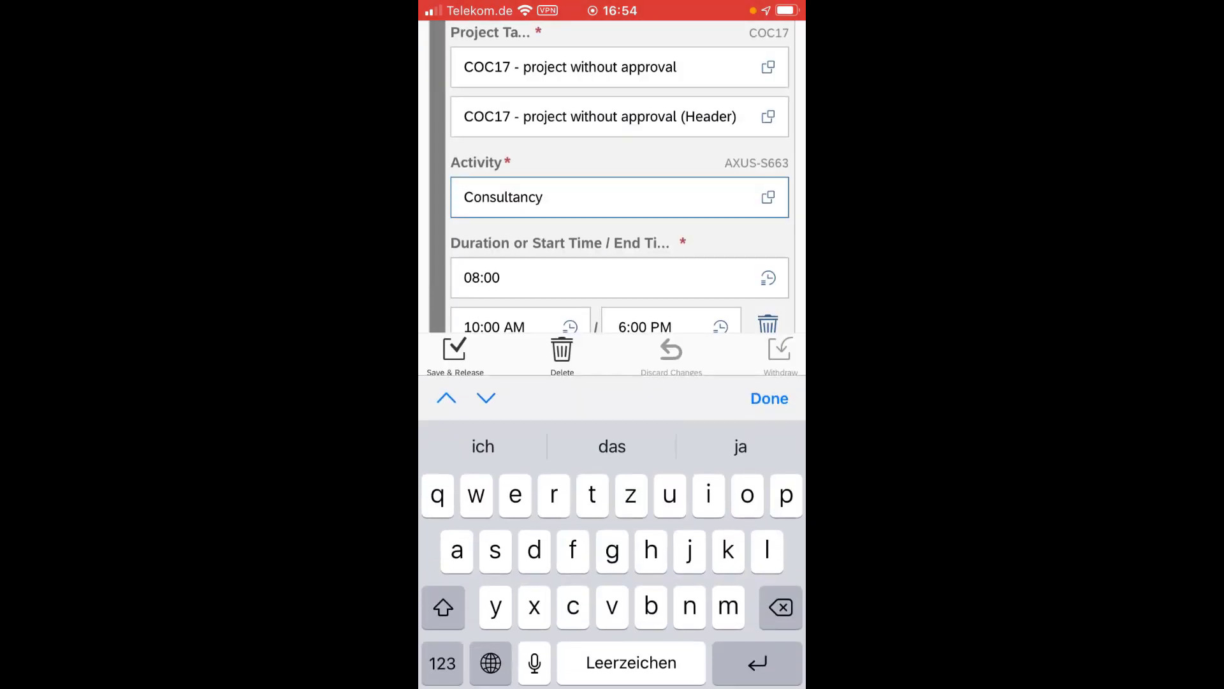
left_click(768, 398)
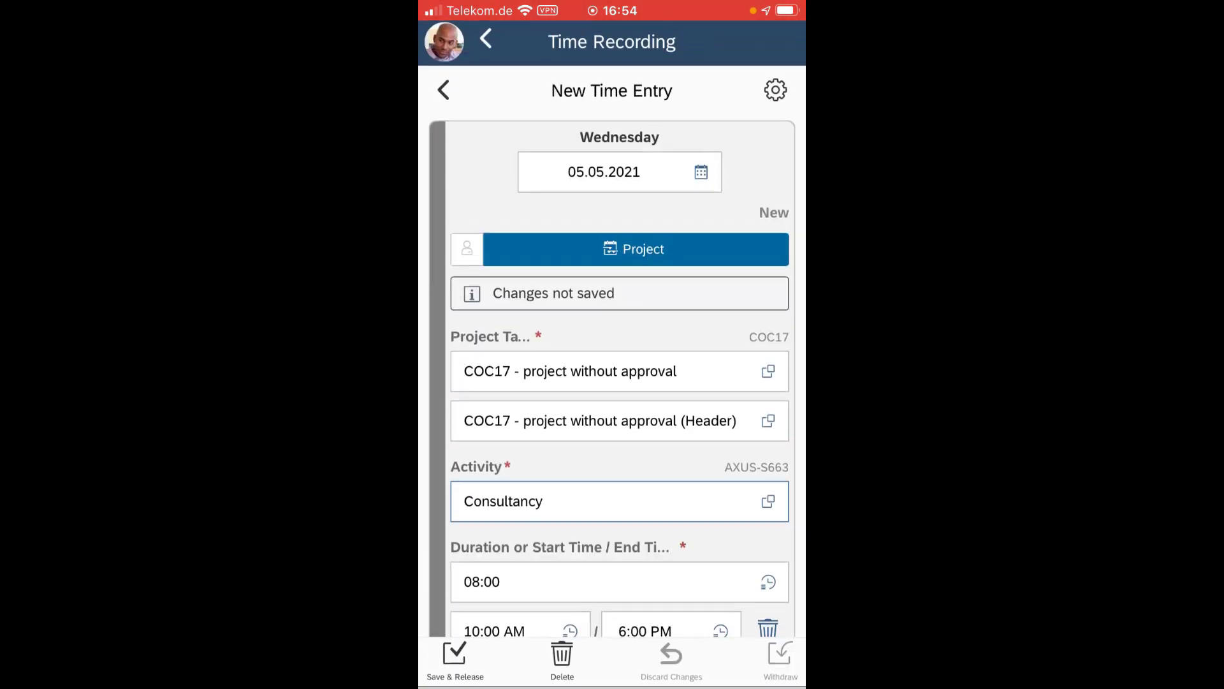
scroll("down", 3)
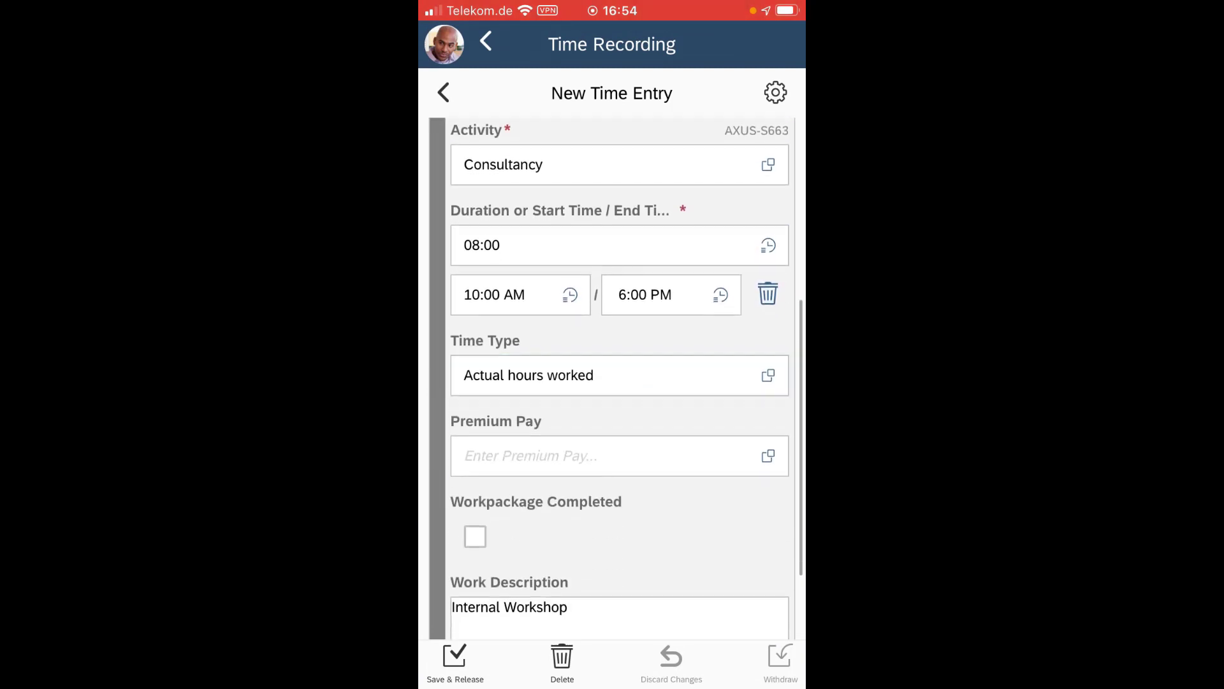
left_click(454, 662)
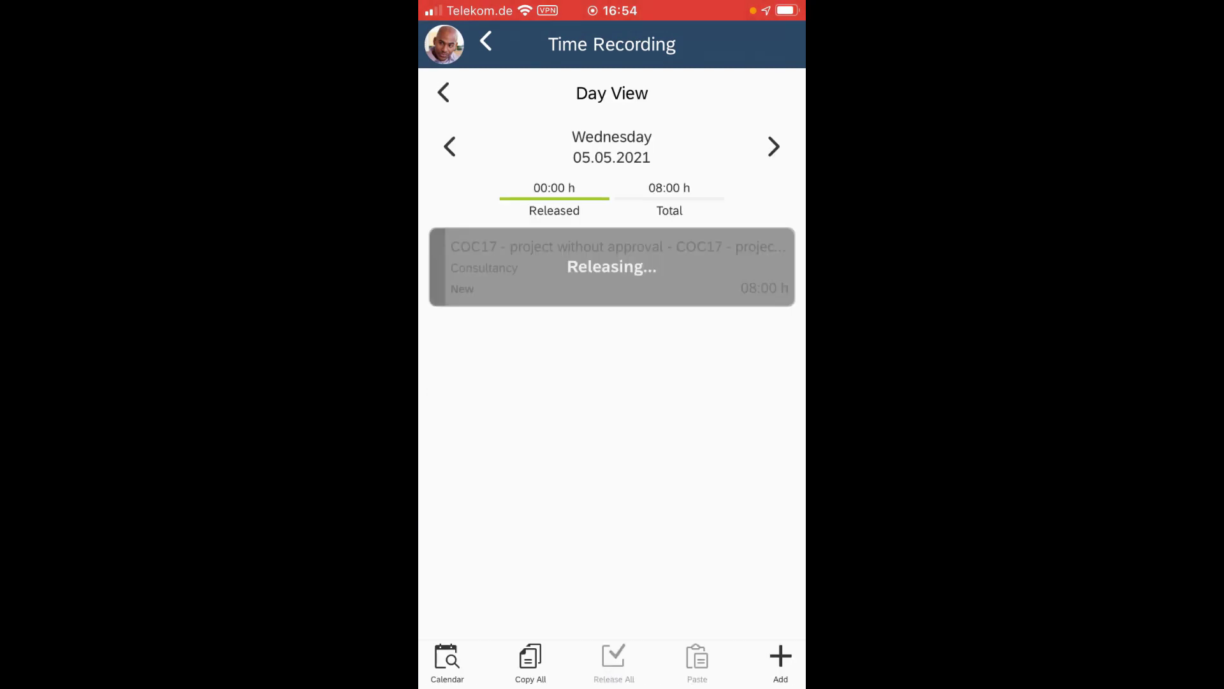